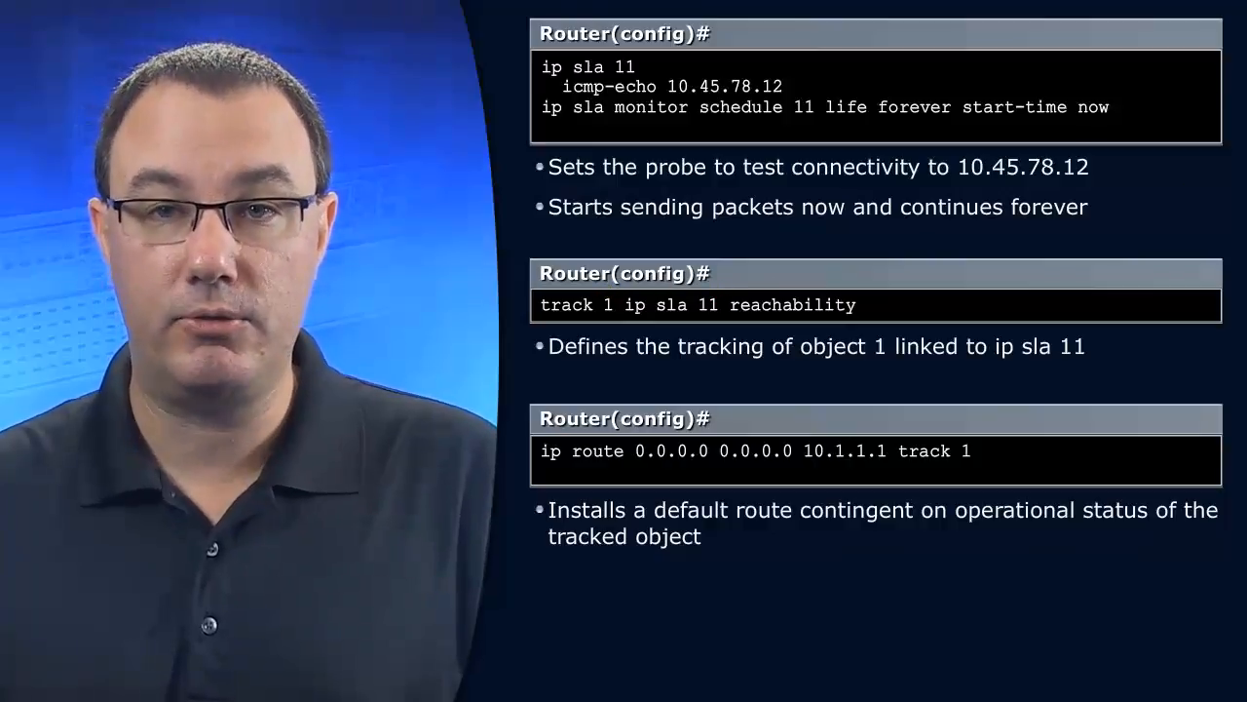
{"action": "mouse_move", "coordinate": [972, 226]}
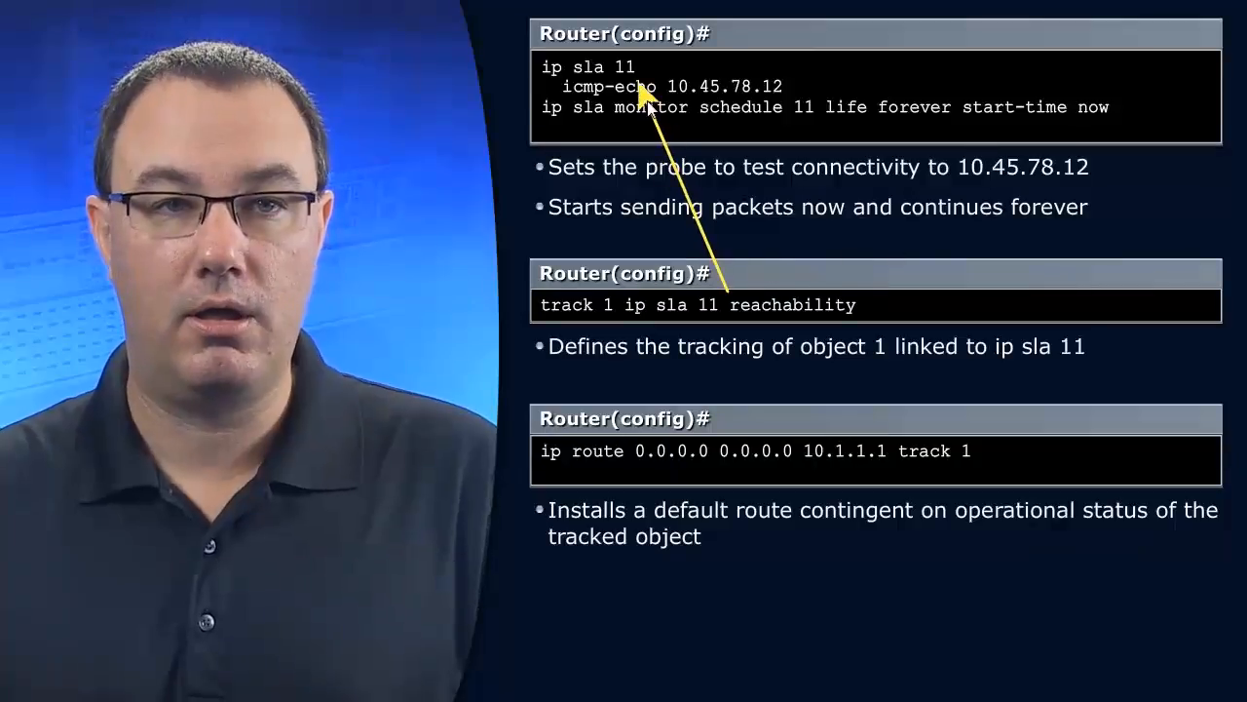
{"action": "mouse_move", "coordinate": [1144, 258]}
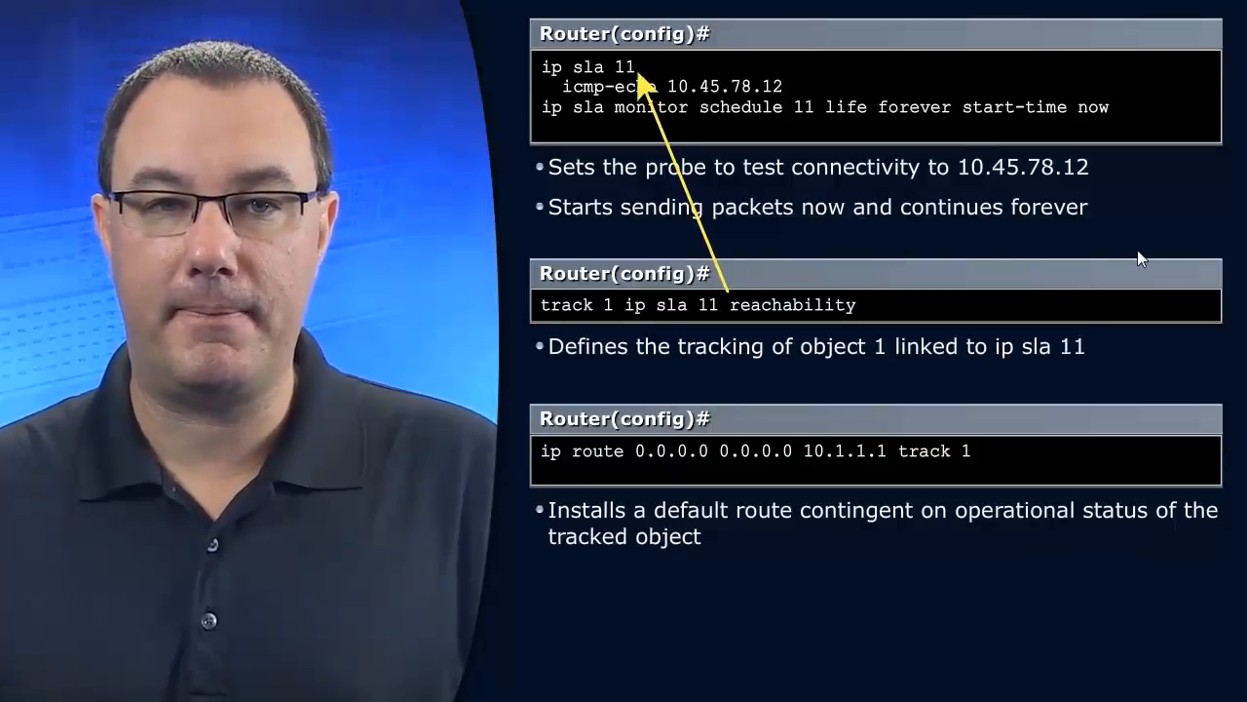